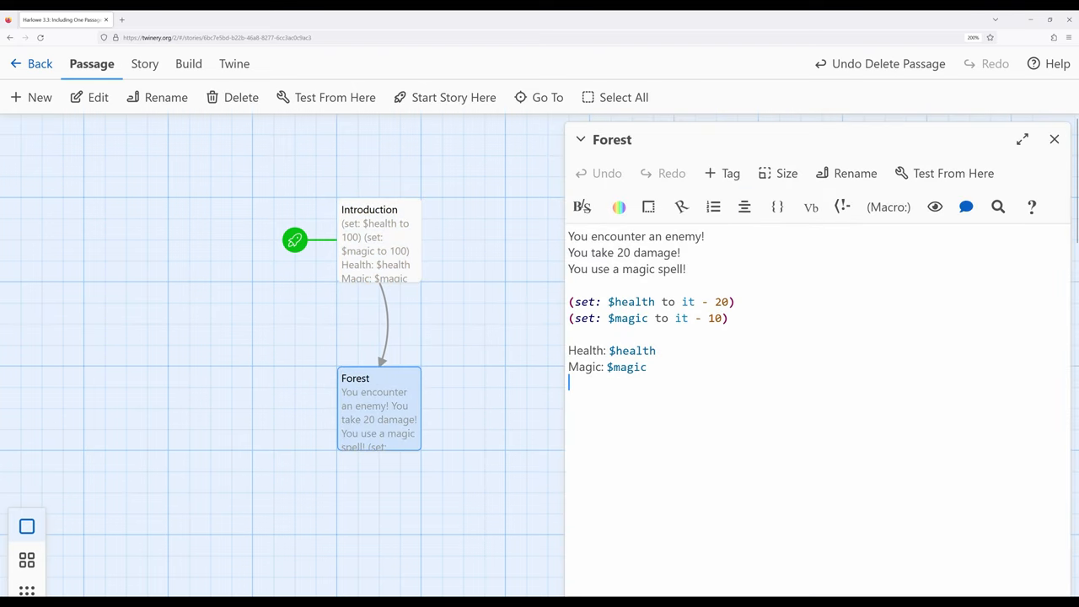
Close the Forest passage editor.
click(1054, 140)
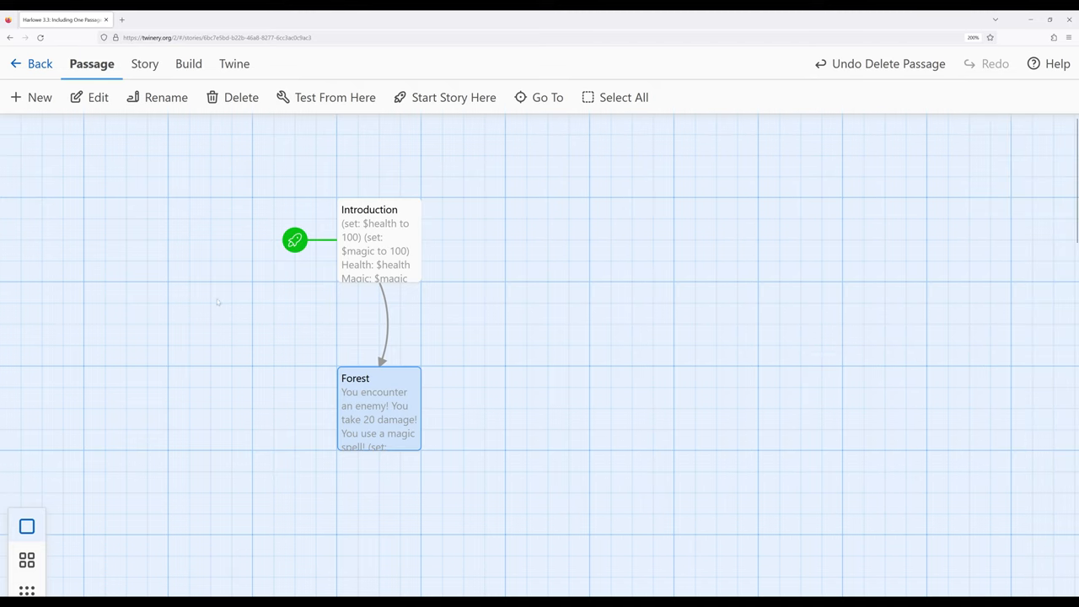
mouse_move(274, 341)
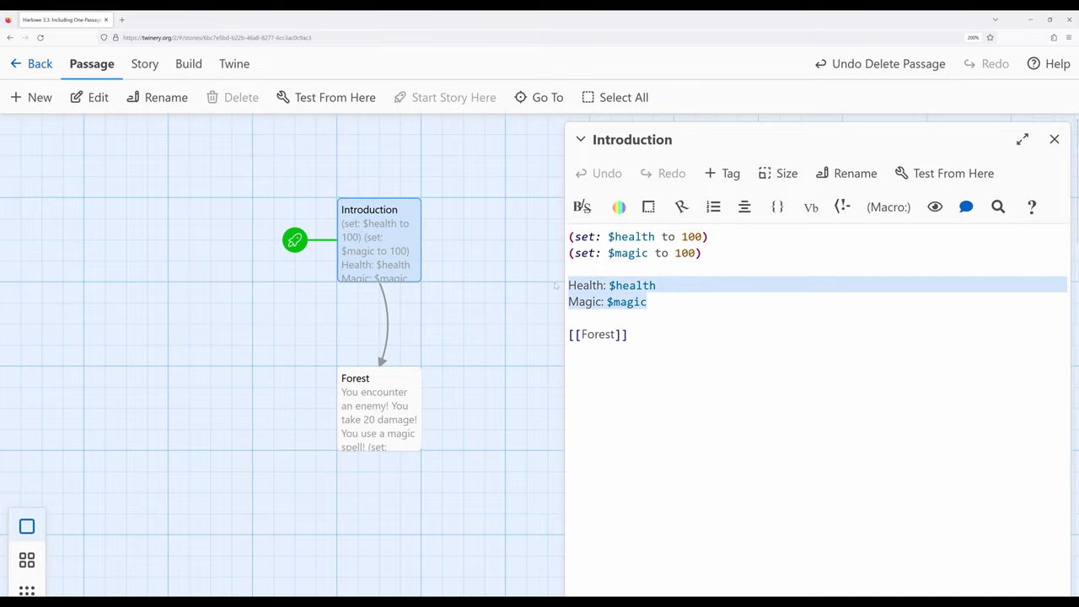
Delete Introduction's Health and Magic lines and place a new passage below-left of it.
key(Delete)
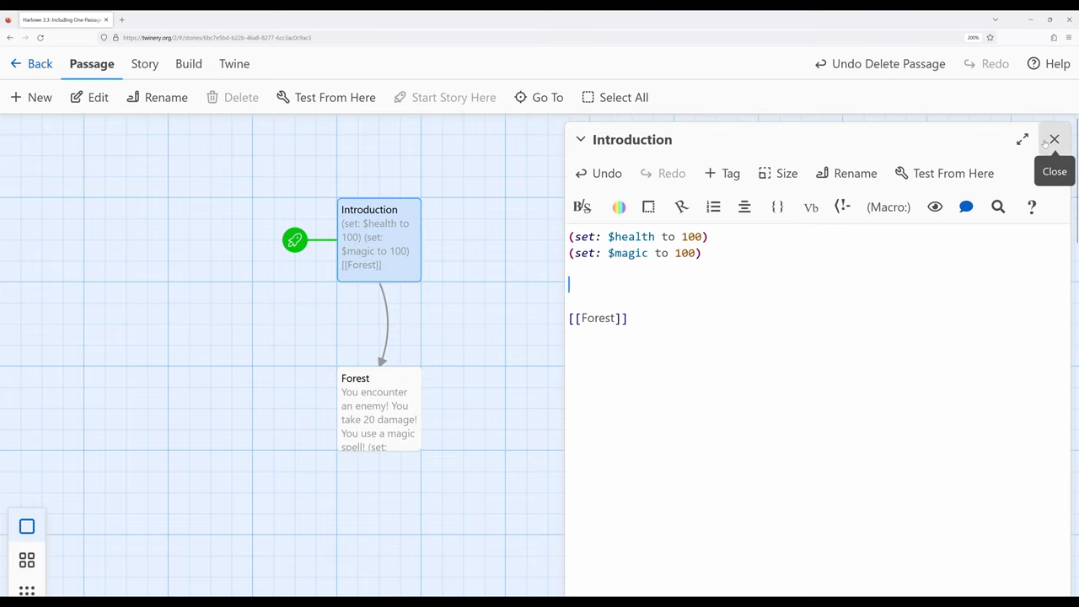
click(1054, 138)
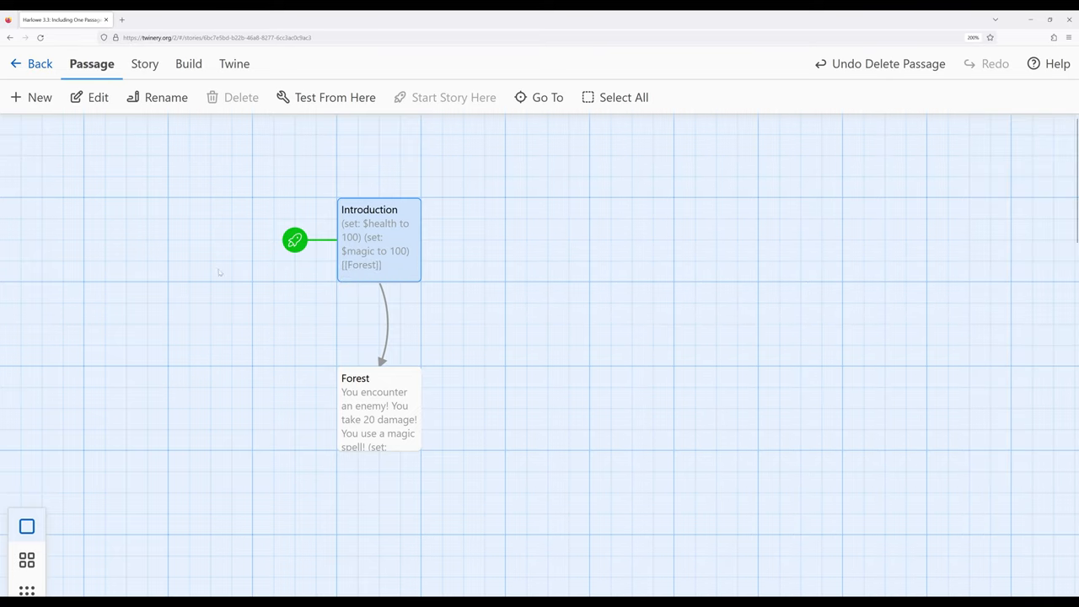
mouse_move(108, 225)
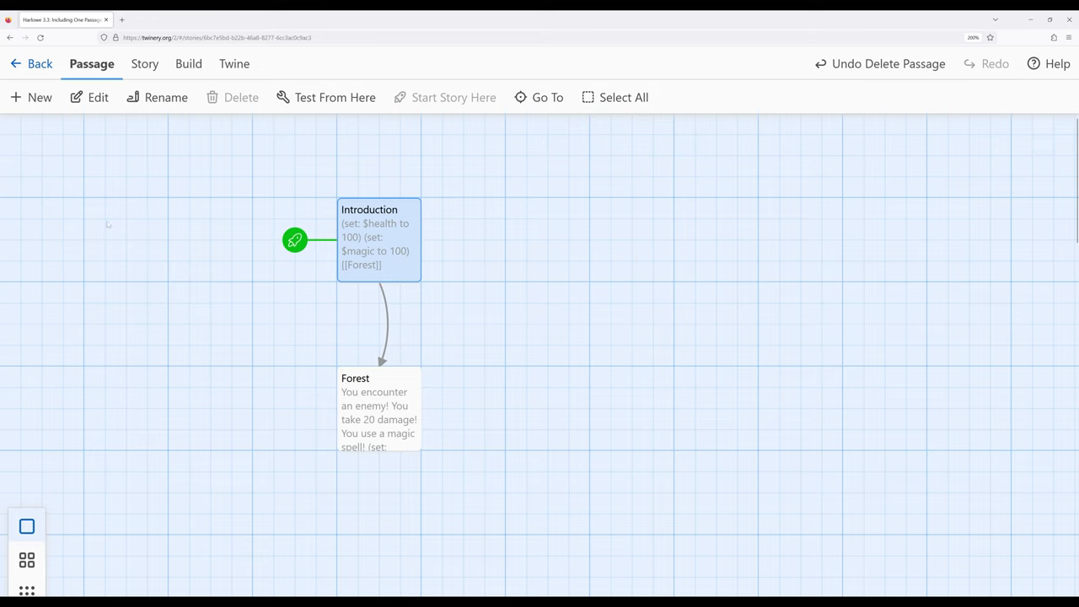
click(30, 97)
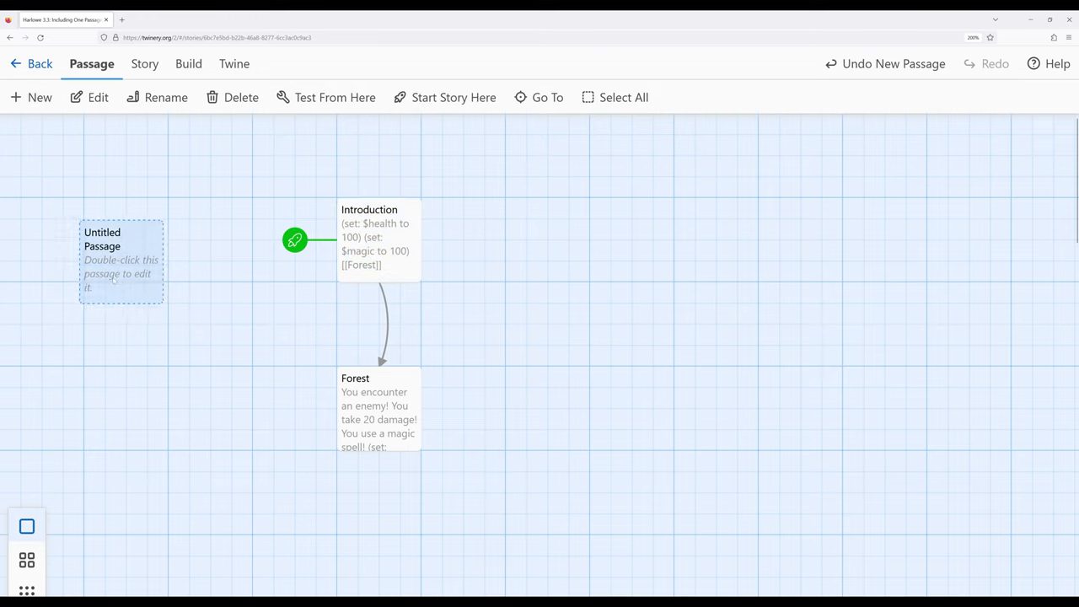
drag(121, 260, 209, 322)
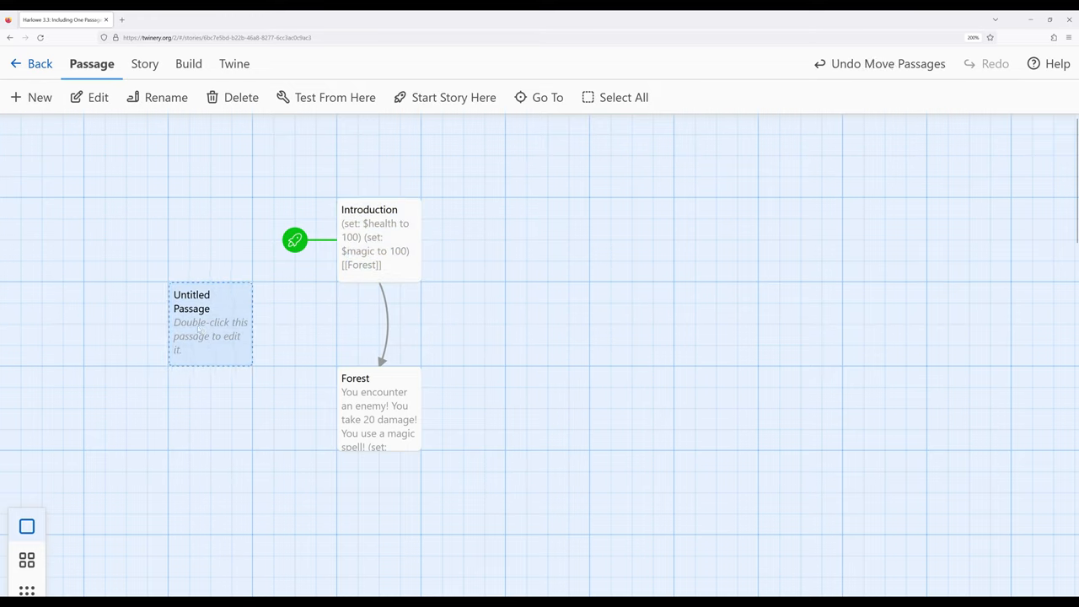
Rename the new passage to 'Statistics' and close its editor.
click(847, 172)
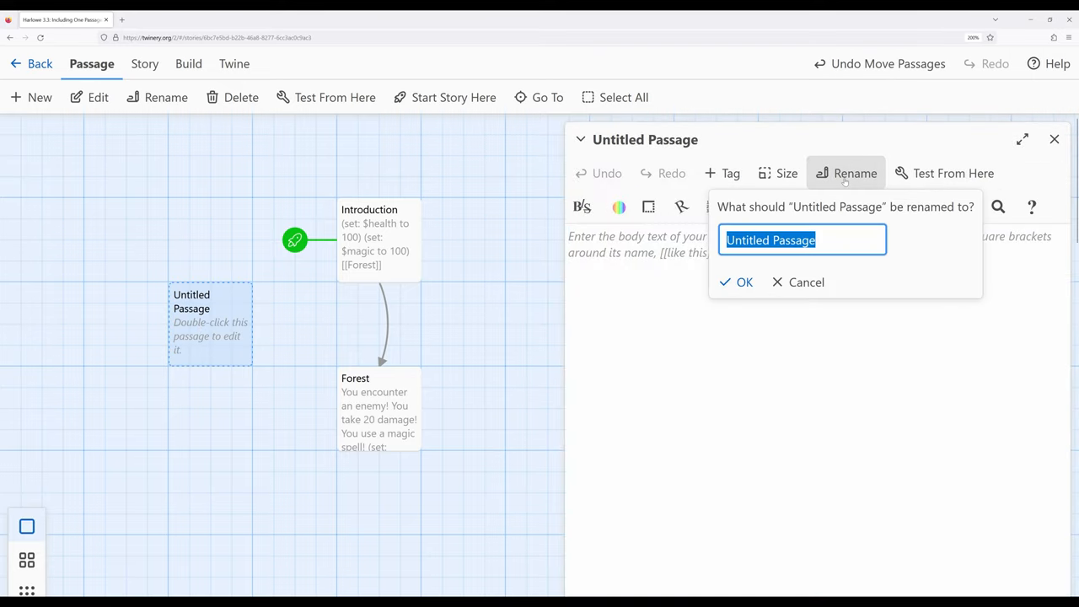
text(Satistics)
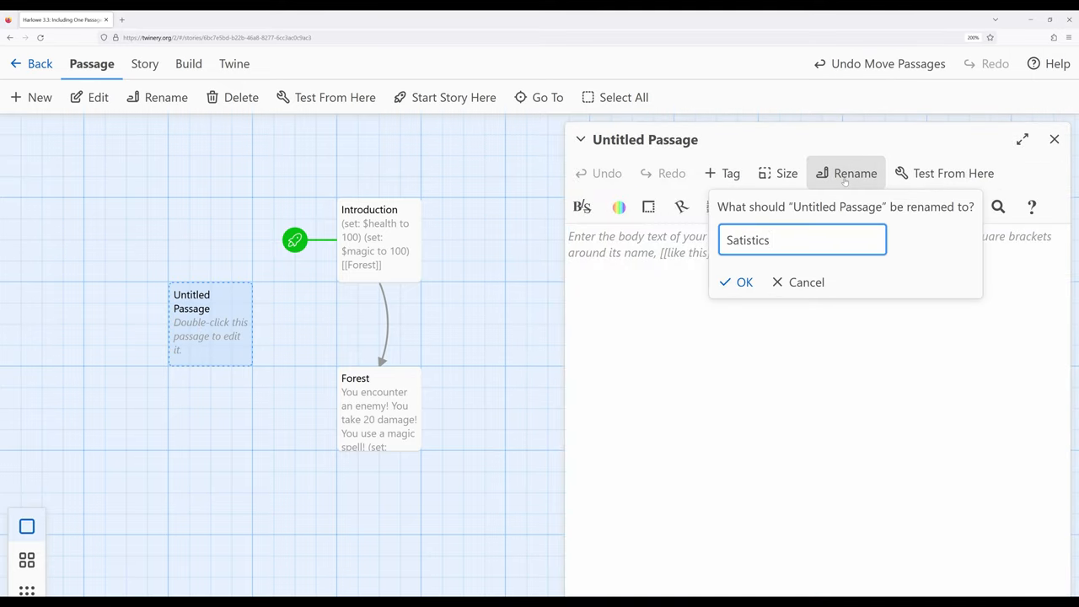
text(Sta)
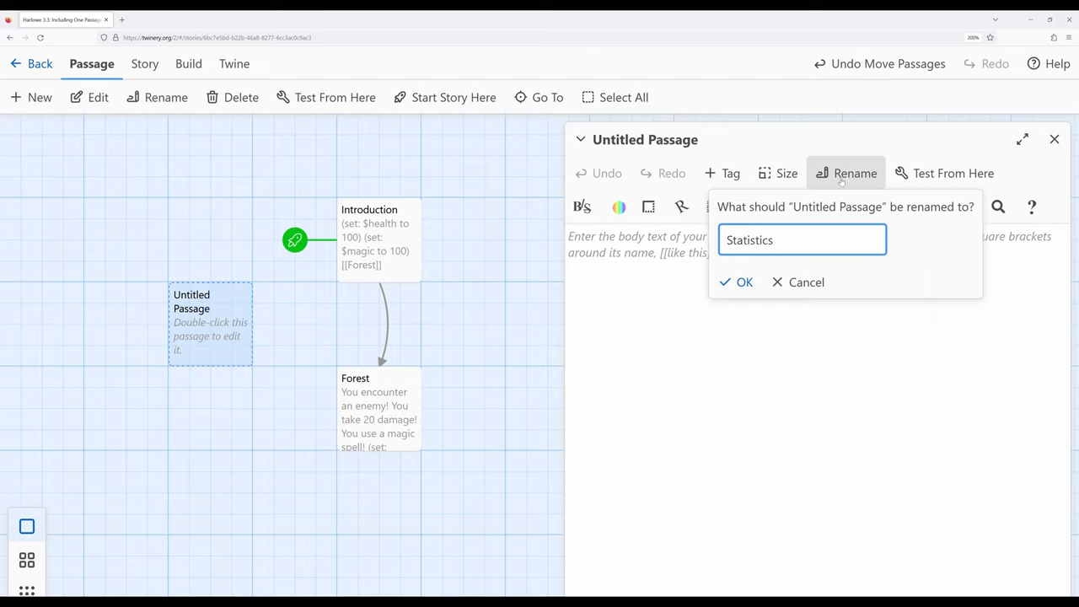
click(737, 282)
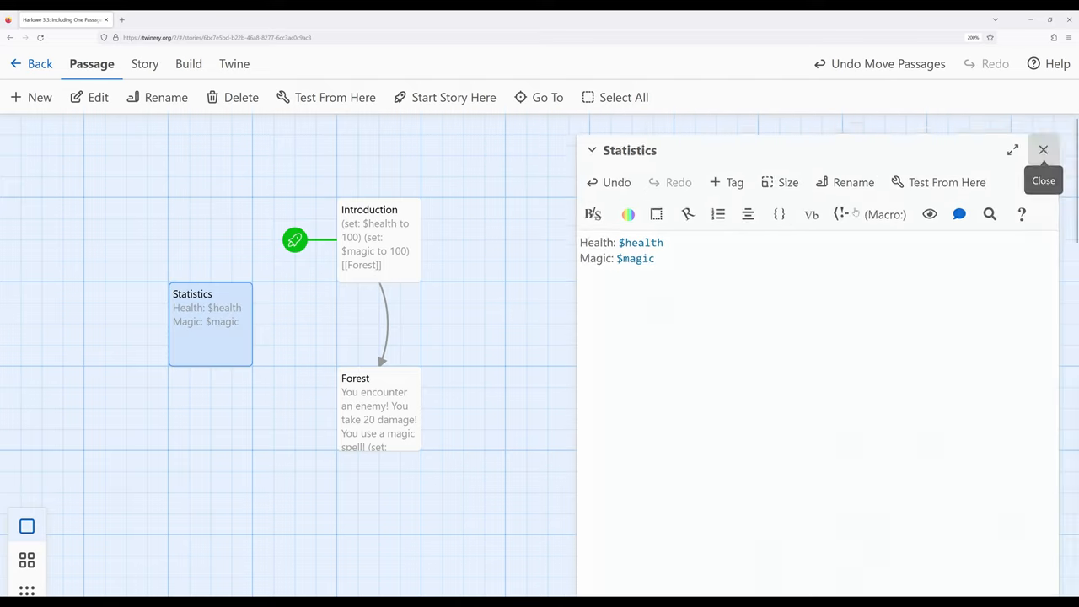
click(1043, 150)
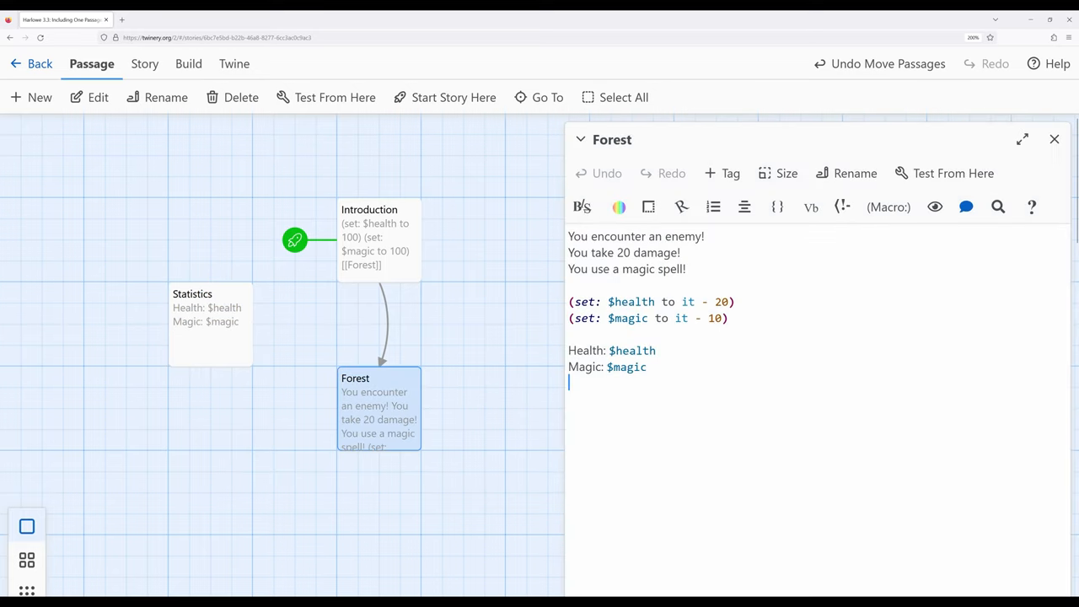
In Introduction, type (display: "Statistics") on the line above [[Forest]].
triple_click(612, 350)
text(()
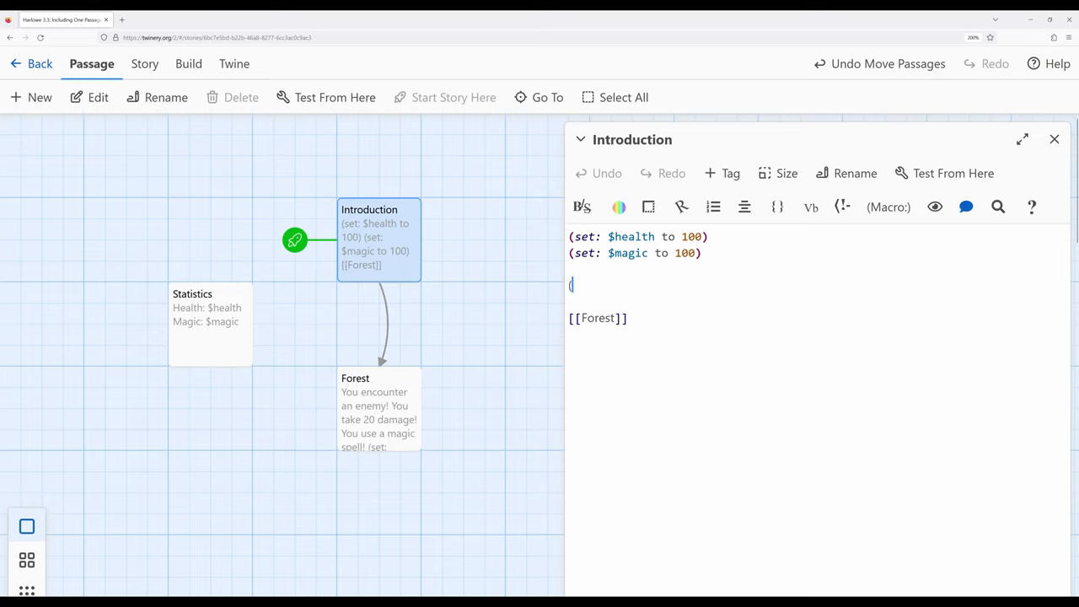
text(display:)
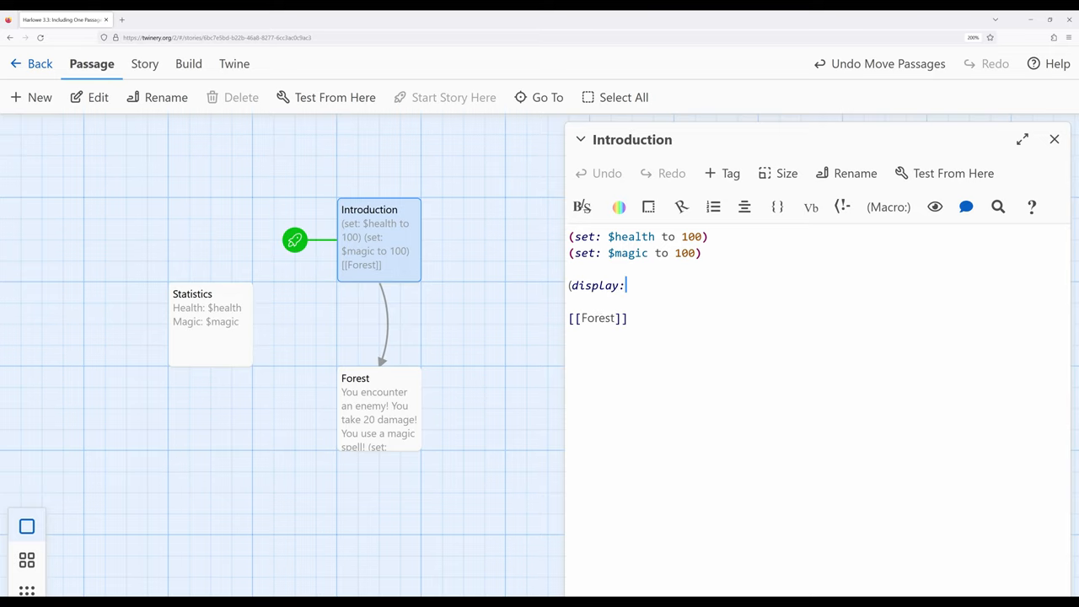
text(")
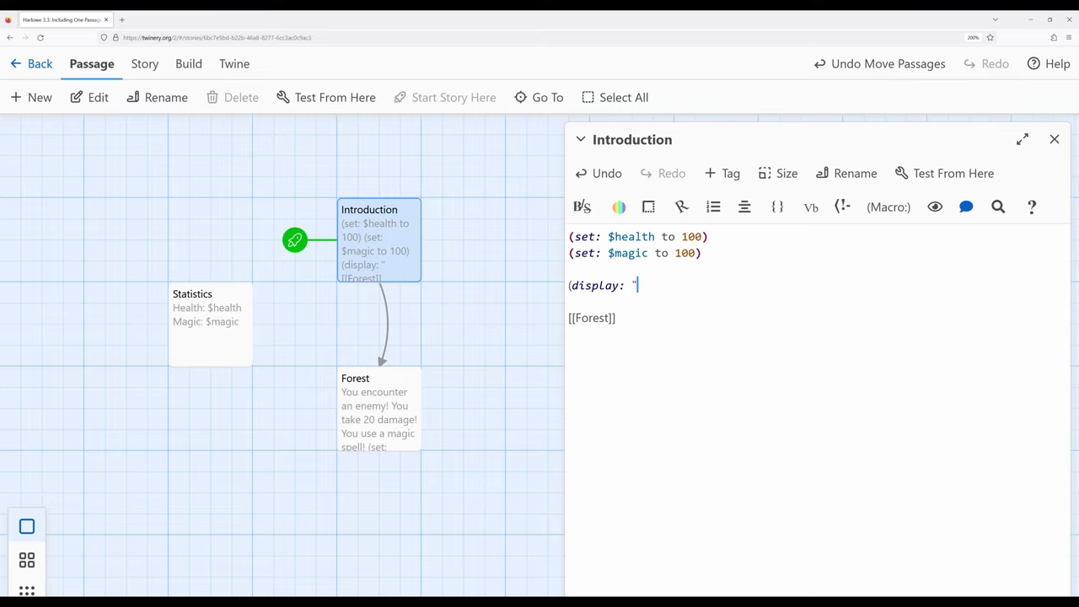
text(Sta)
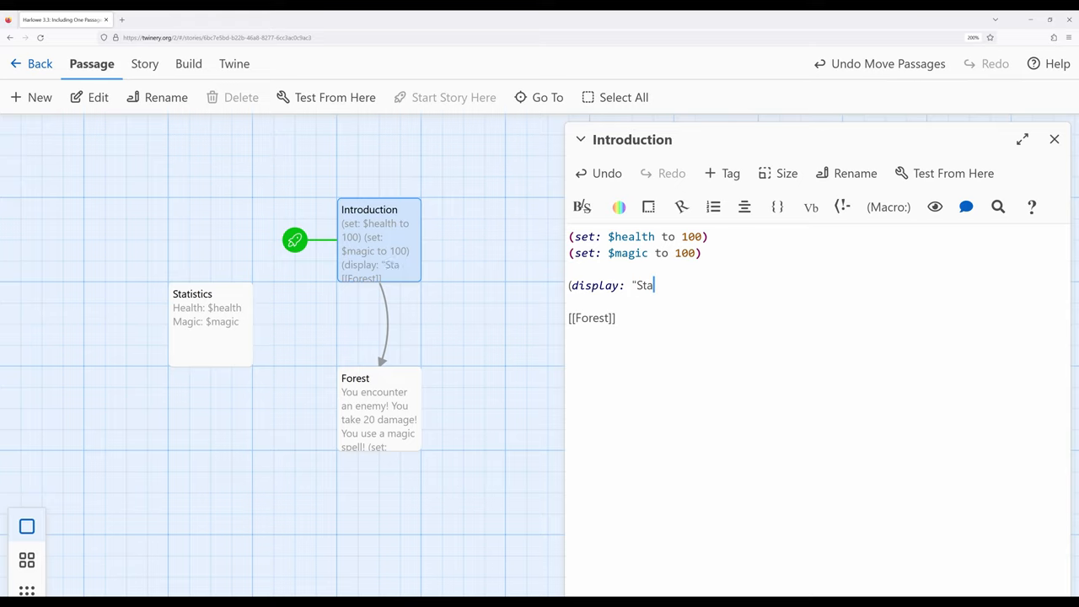
text(tistics")
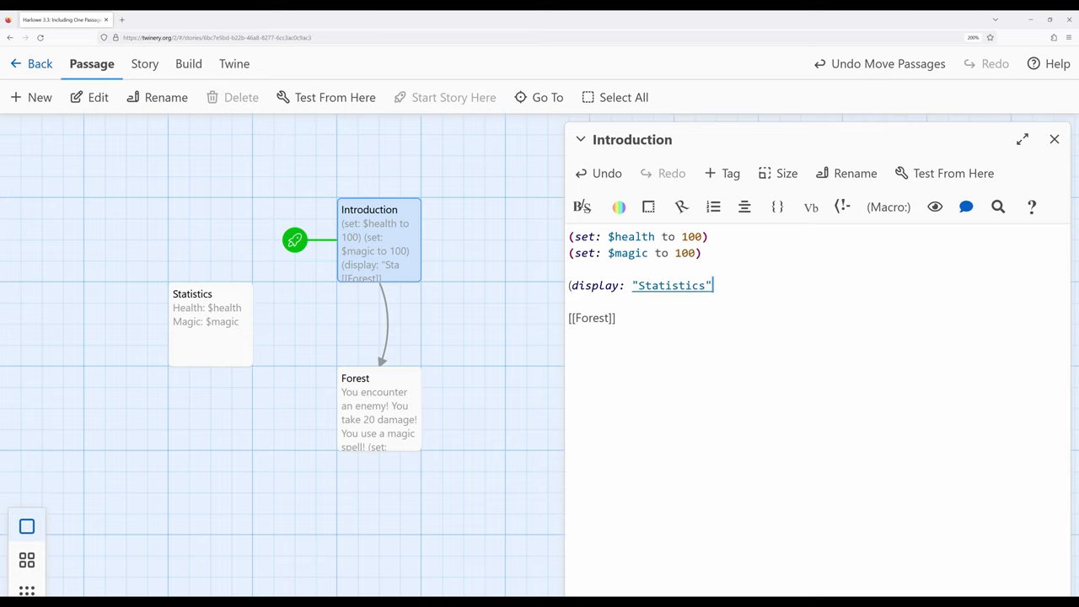
text())
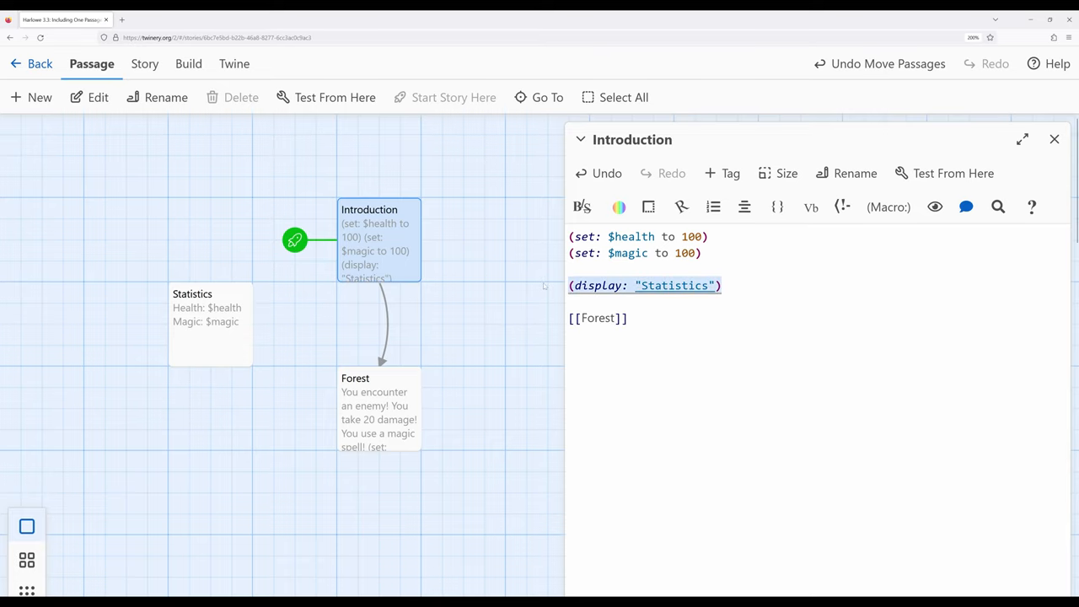
Swap Forest's Health and Magic lines for (display: "Statistics") and close both editors.
click(1055, 139)
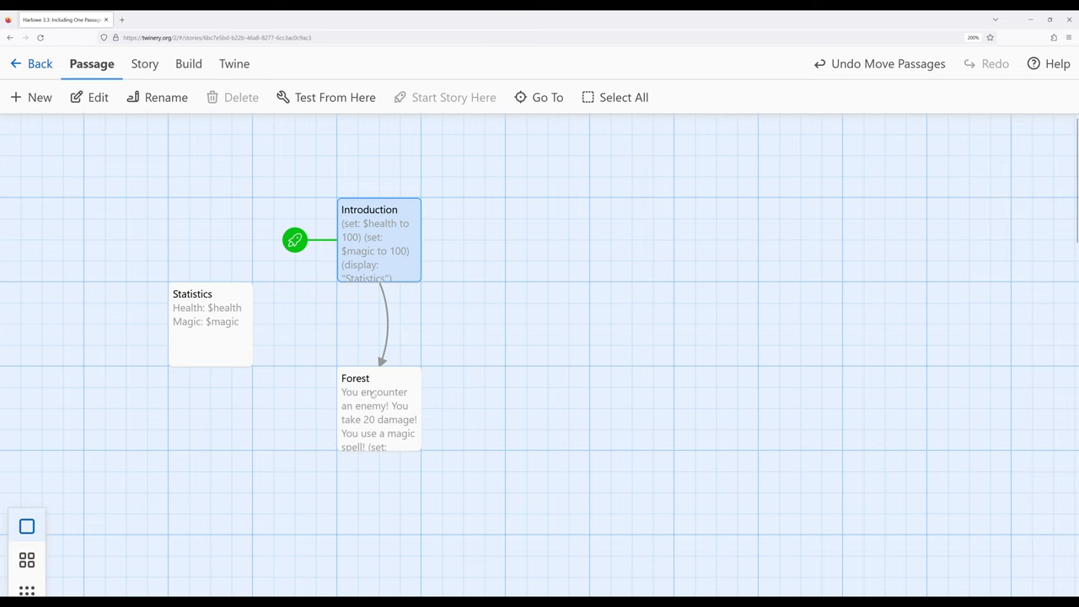
double_click(379, 408)
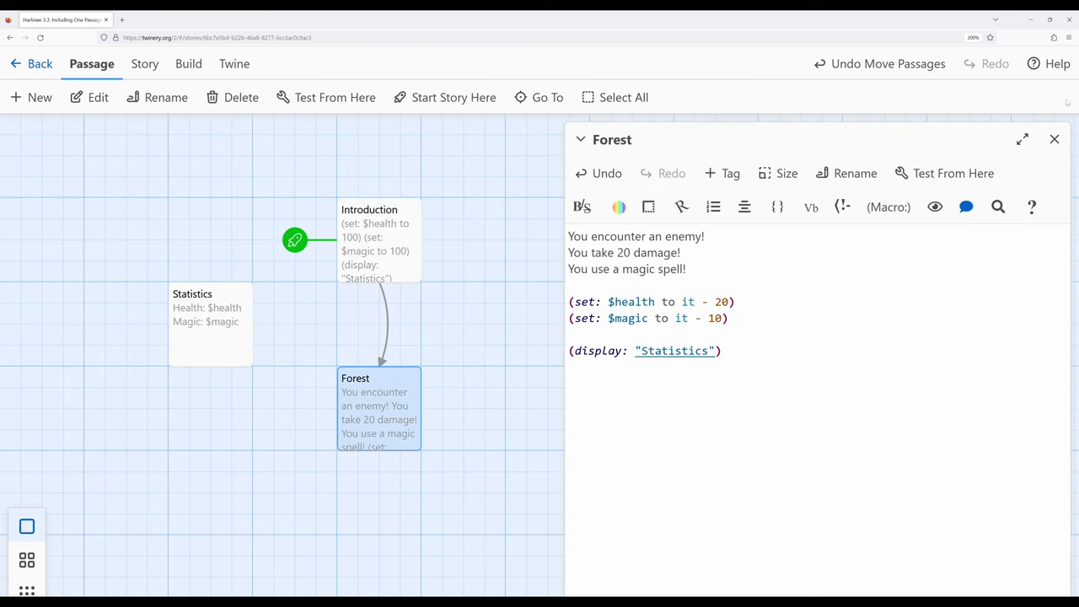
click(1054, 139)
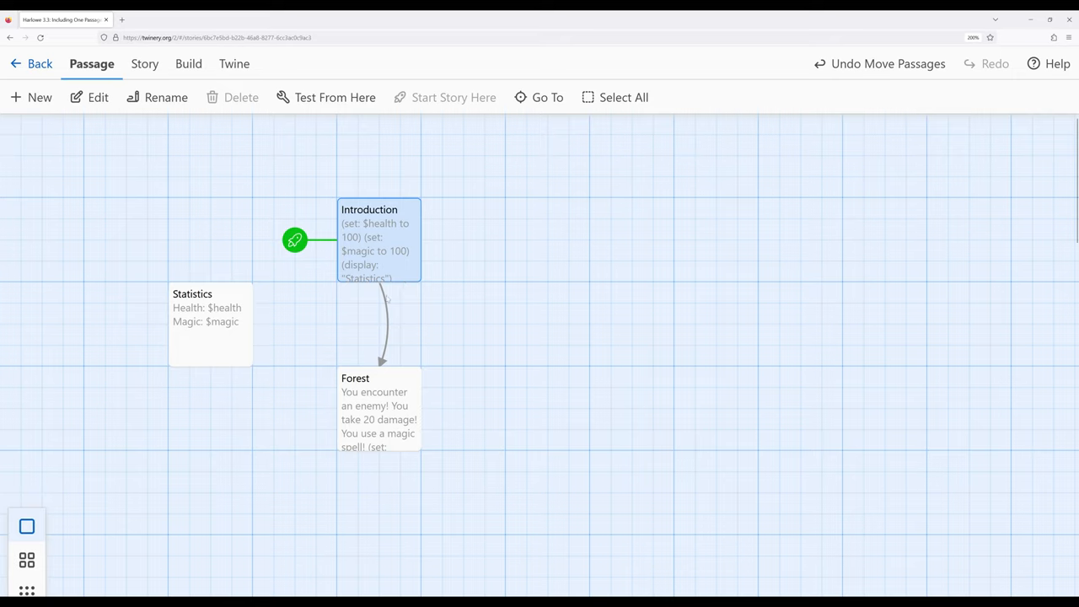
mouse_move(387, 377)
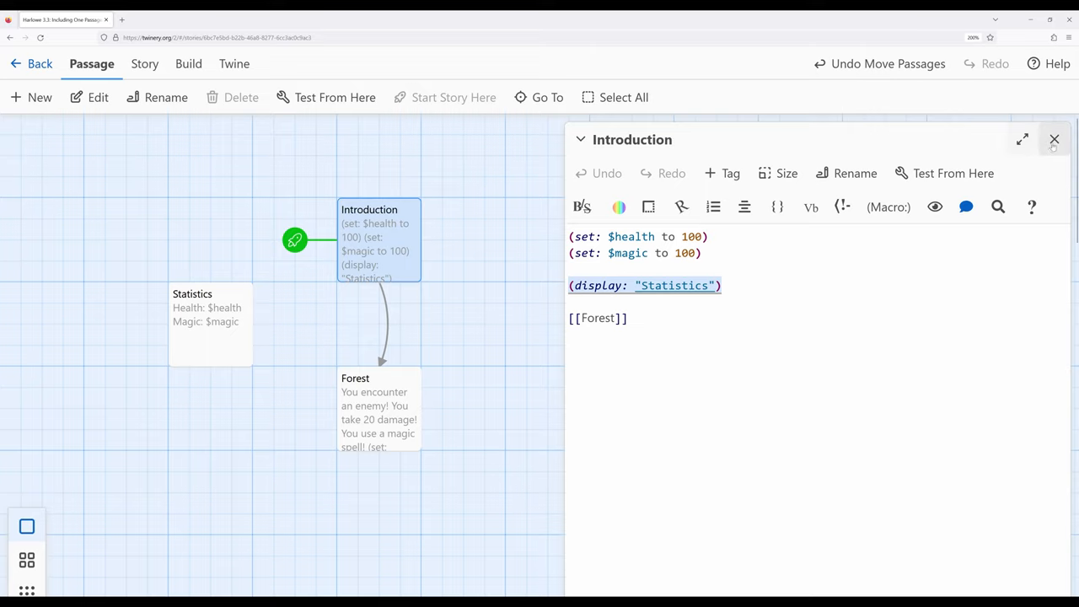
Close the Introduction editor and bring up the Build options to play the story.
click(1055, 140)
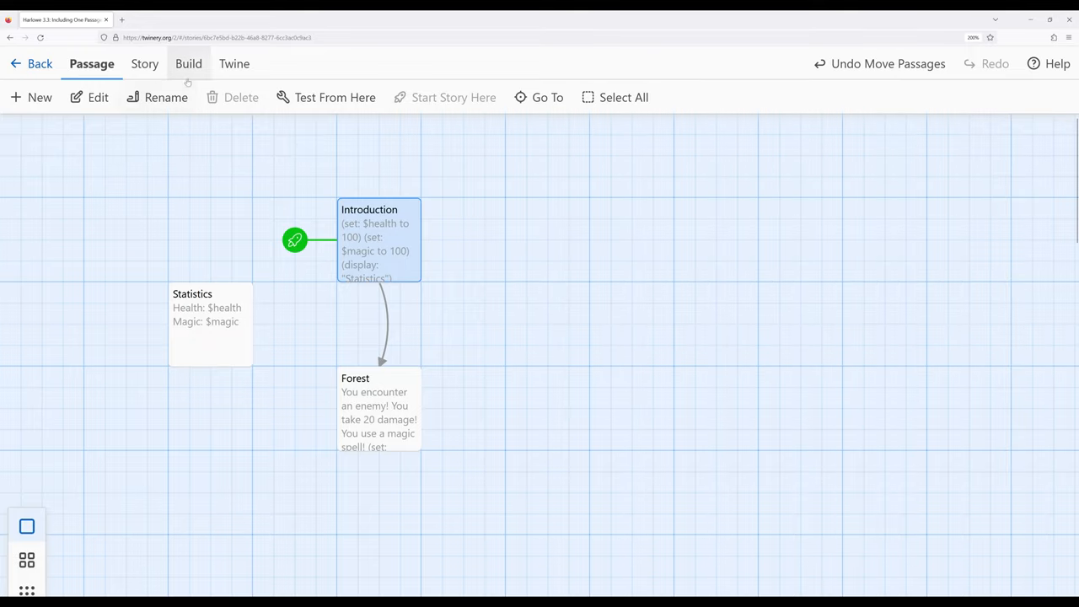
click(295, 241)
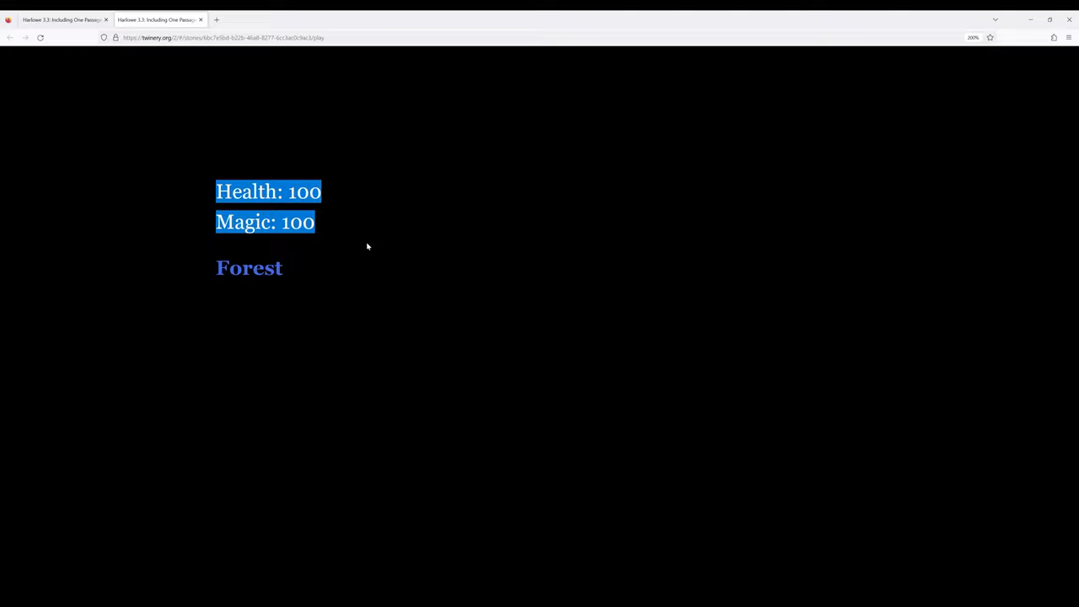
Follow the Forest link in the played story.
click(249, 268)
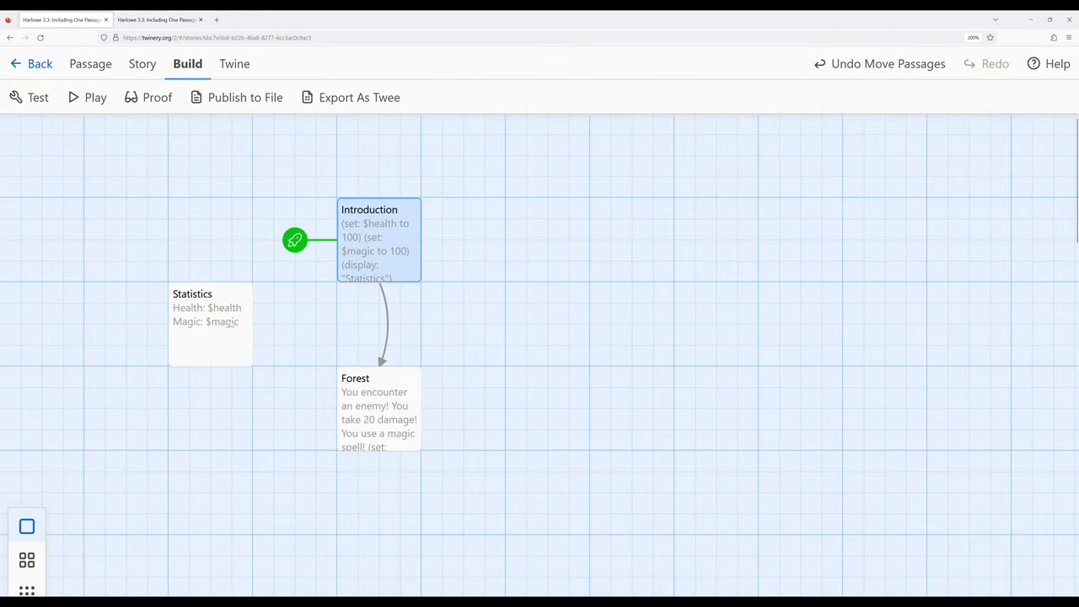
double_click(210, 325)
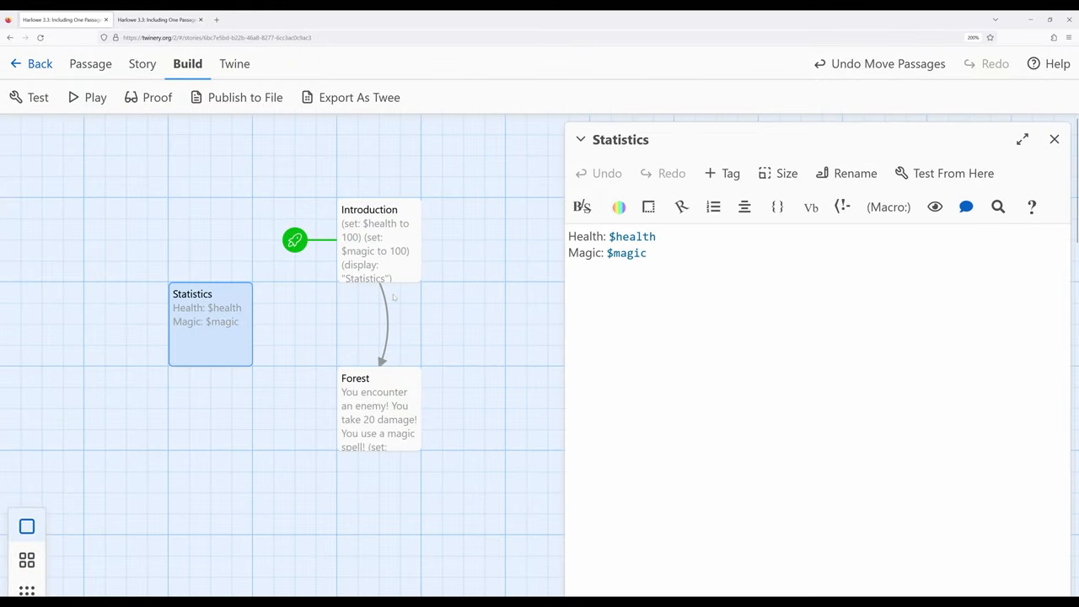
mouse_move(723, 281)
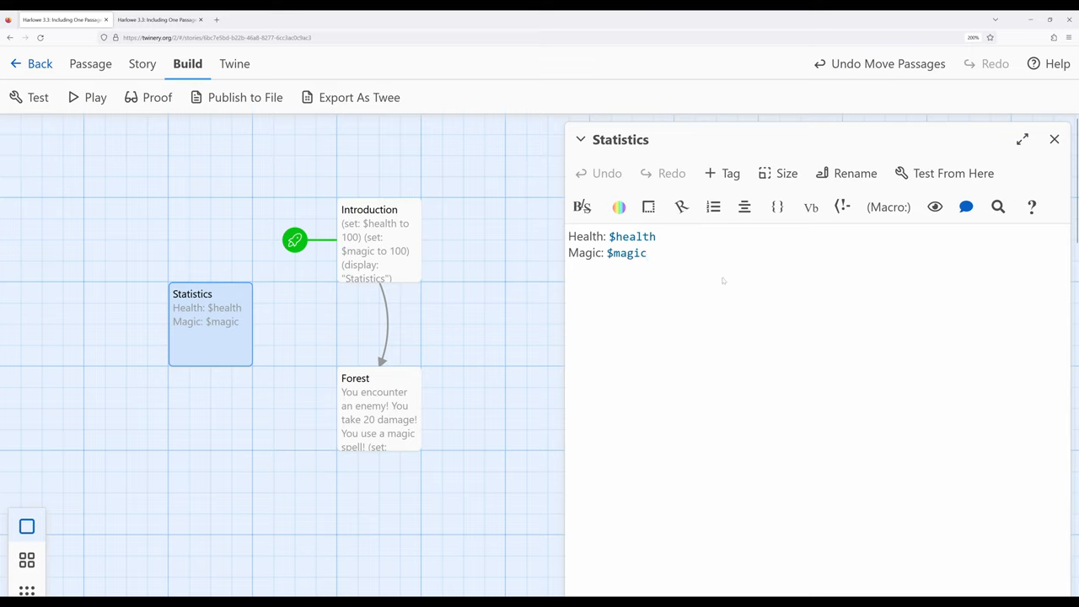
click(1054, 139)
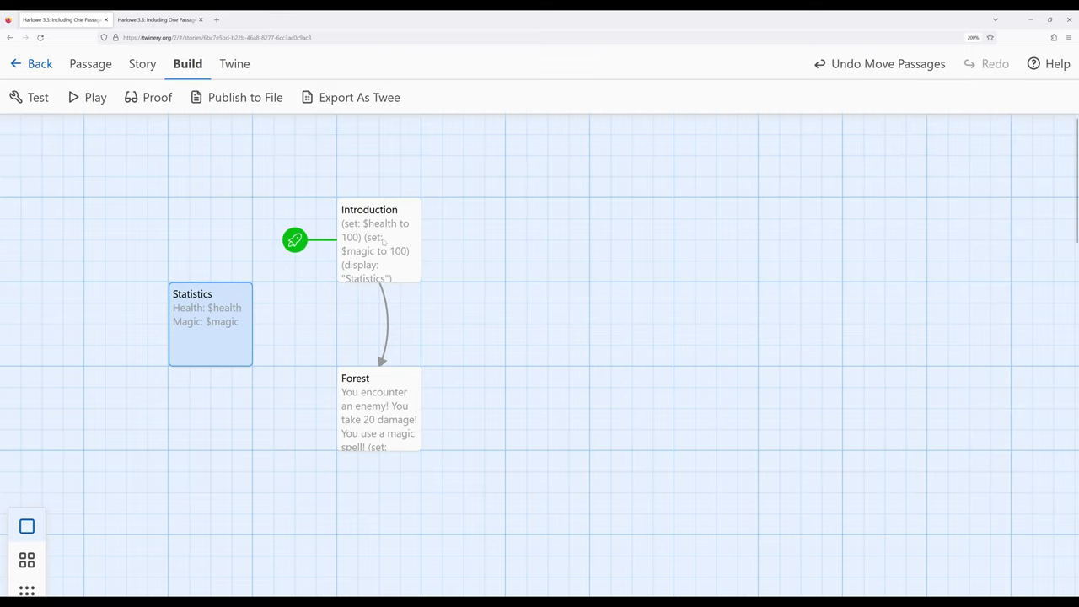